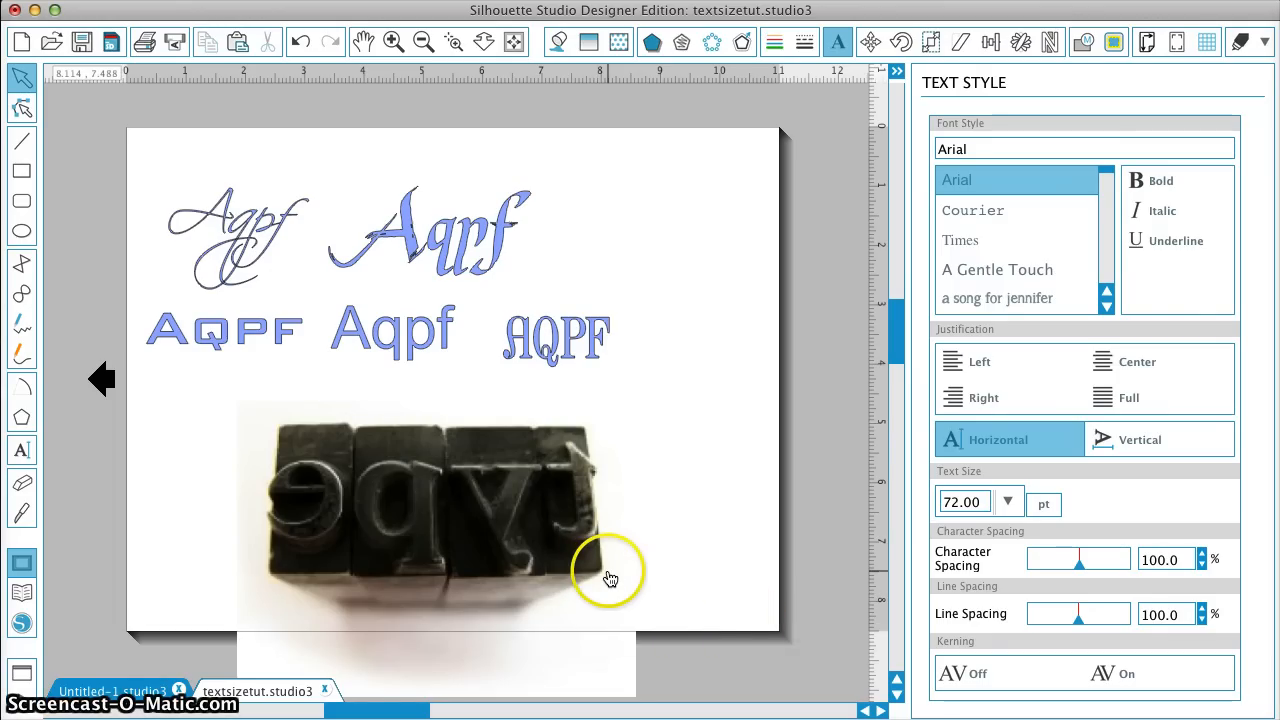
{"action": "mouse_move", "coordinate": [614, 538]}
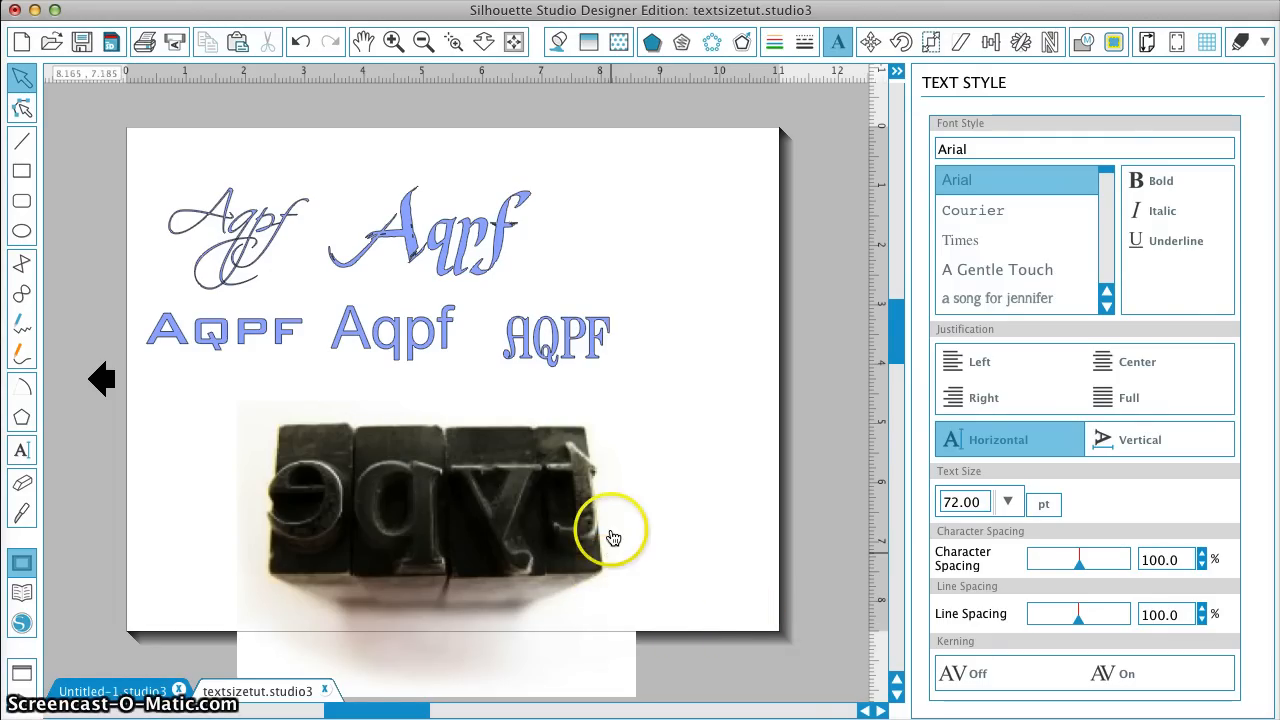
{"action": "mouse_move", "coordinate": [310, 443]}
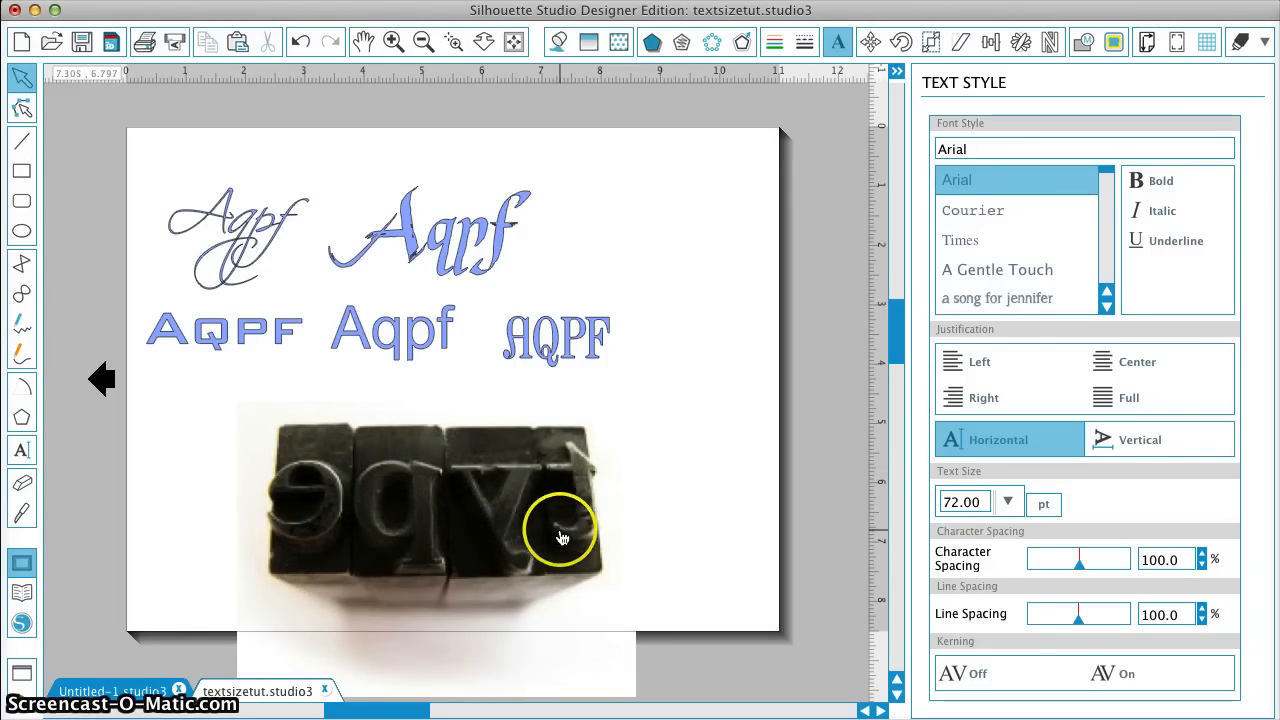
{"action": "mouse_move", "coordinate": [340, 443]}
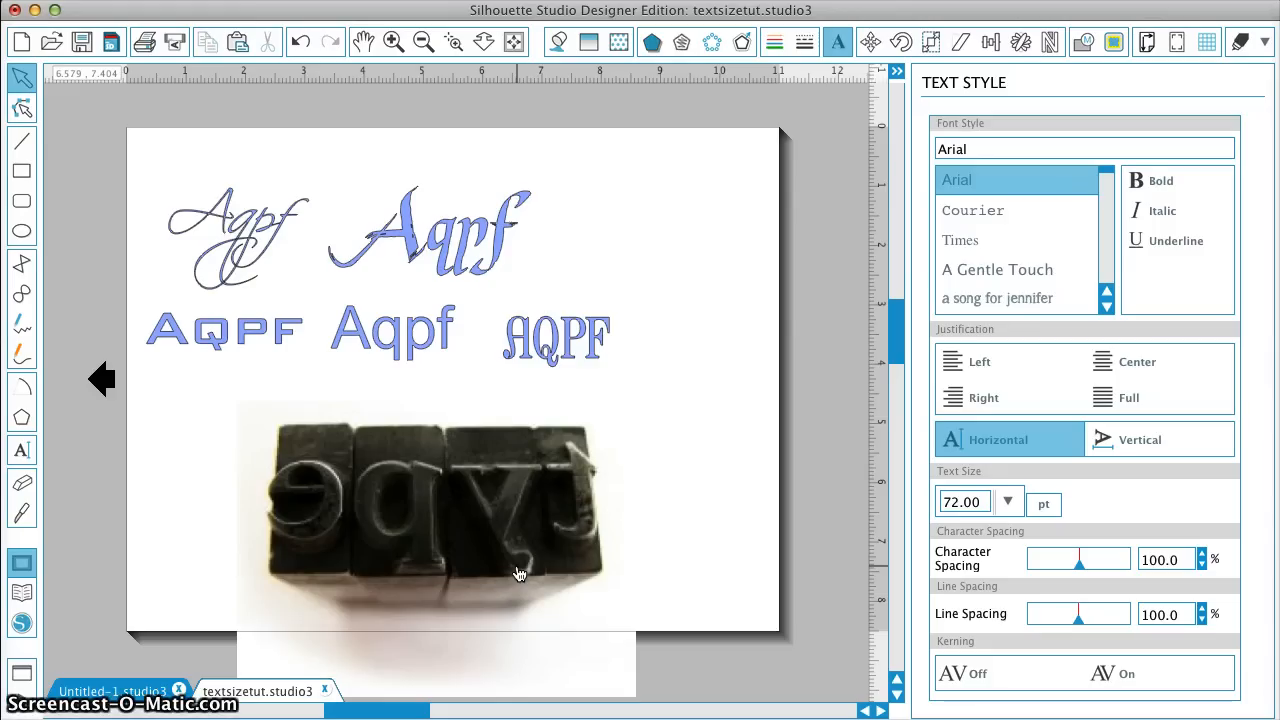
{"action": "mouse_move", "coordinate": [455, 446]}
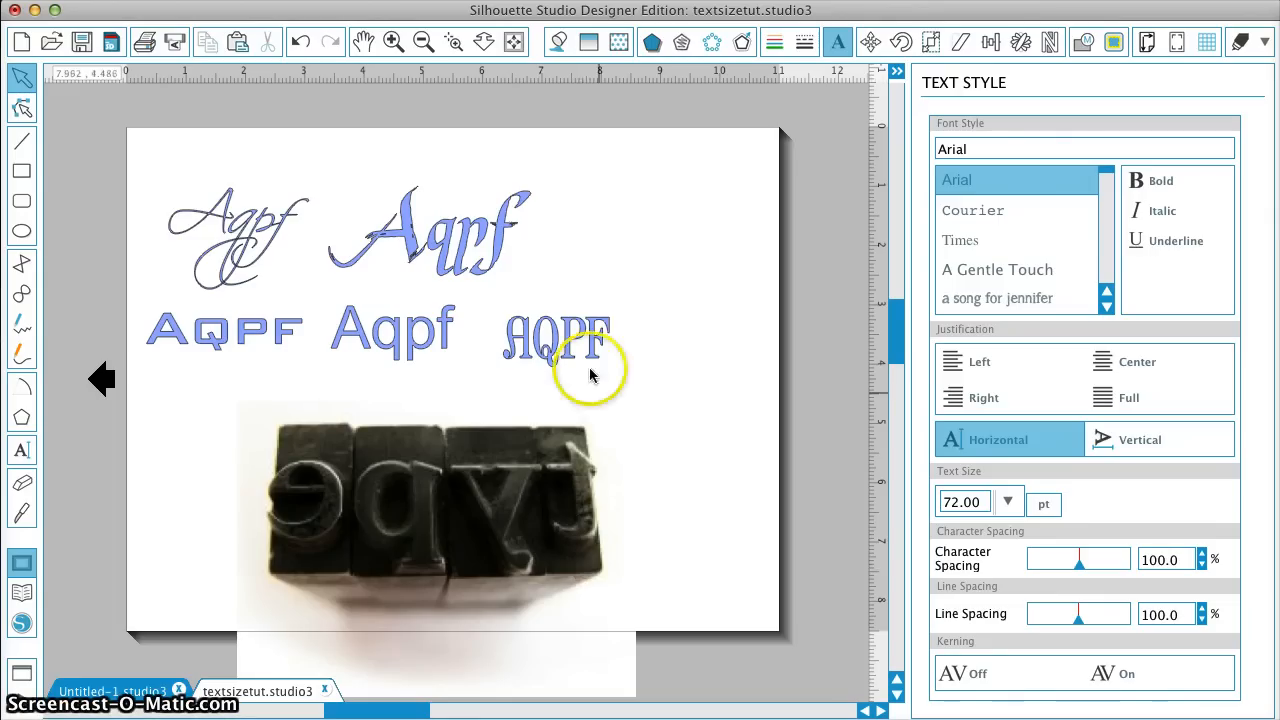
Inspect the sizes of the Aqpf samples, then clear the selection.
{"action": "left_click", "coordinate": [1015, 299]}
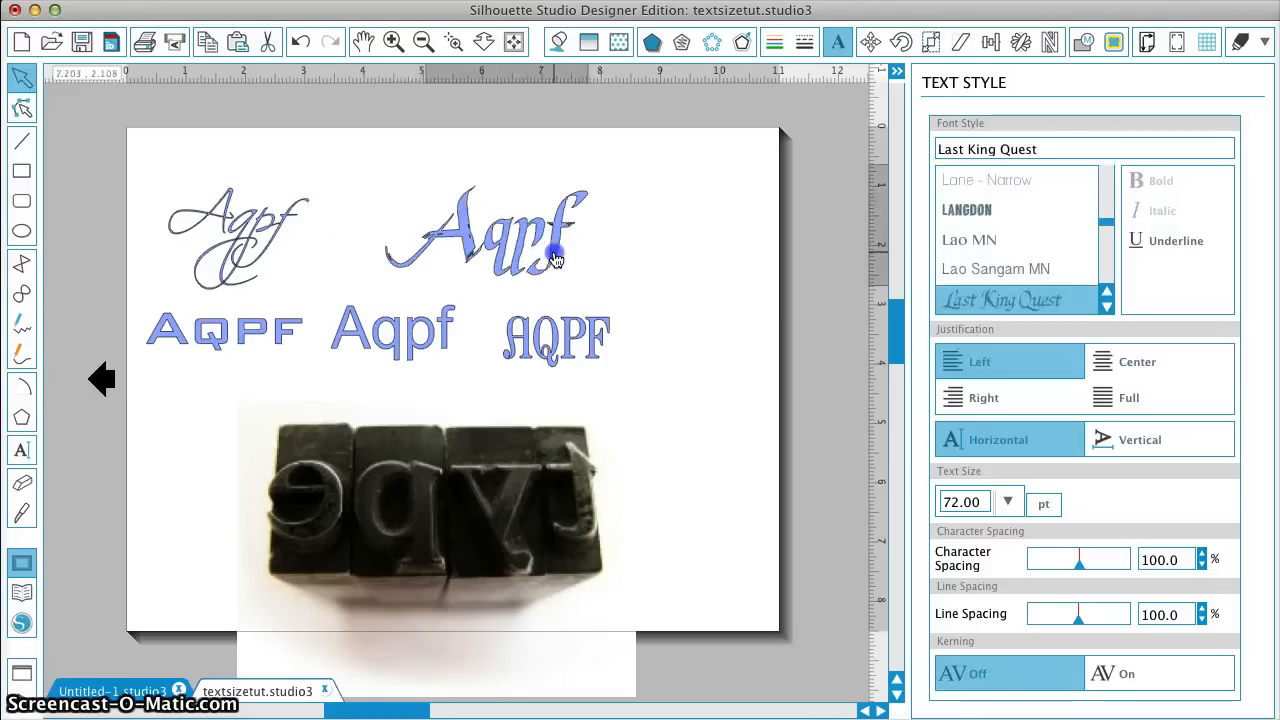
{"action": "left_click", "coordinate": [555, 258]}
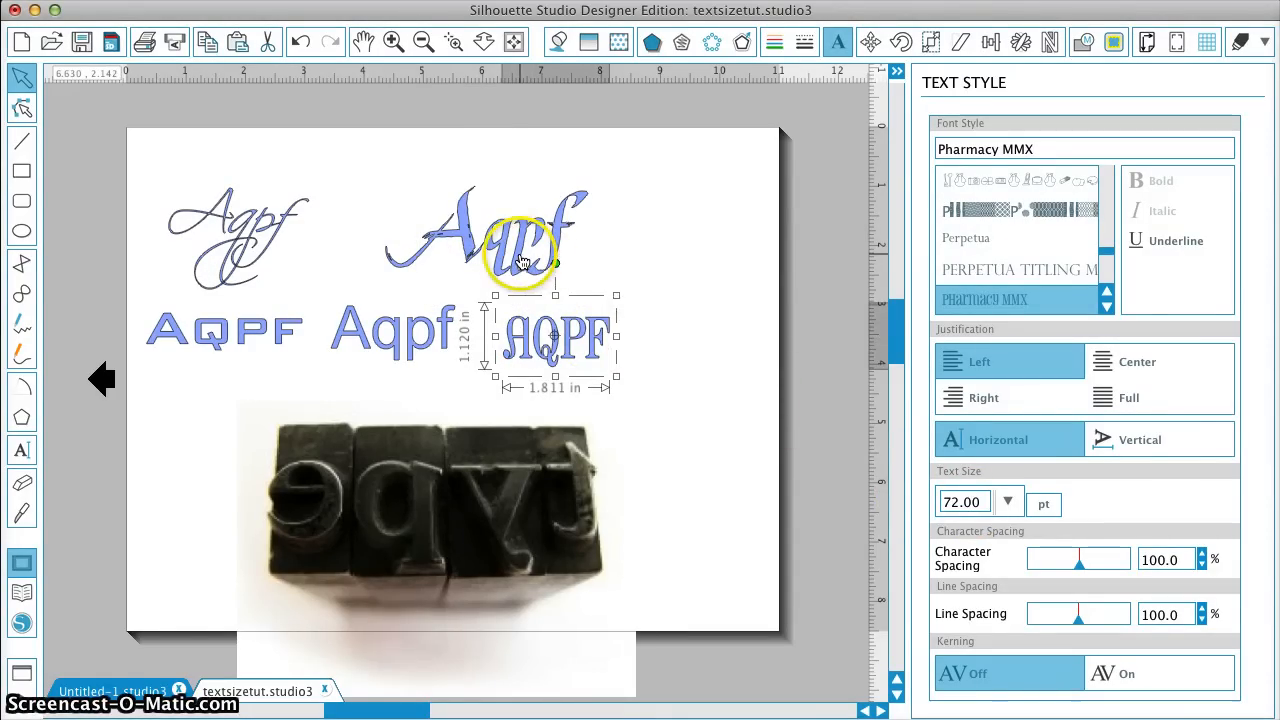
{"action": "left_click", "coordinate": [1016, 179]}
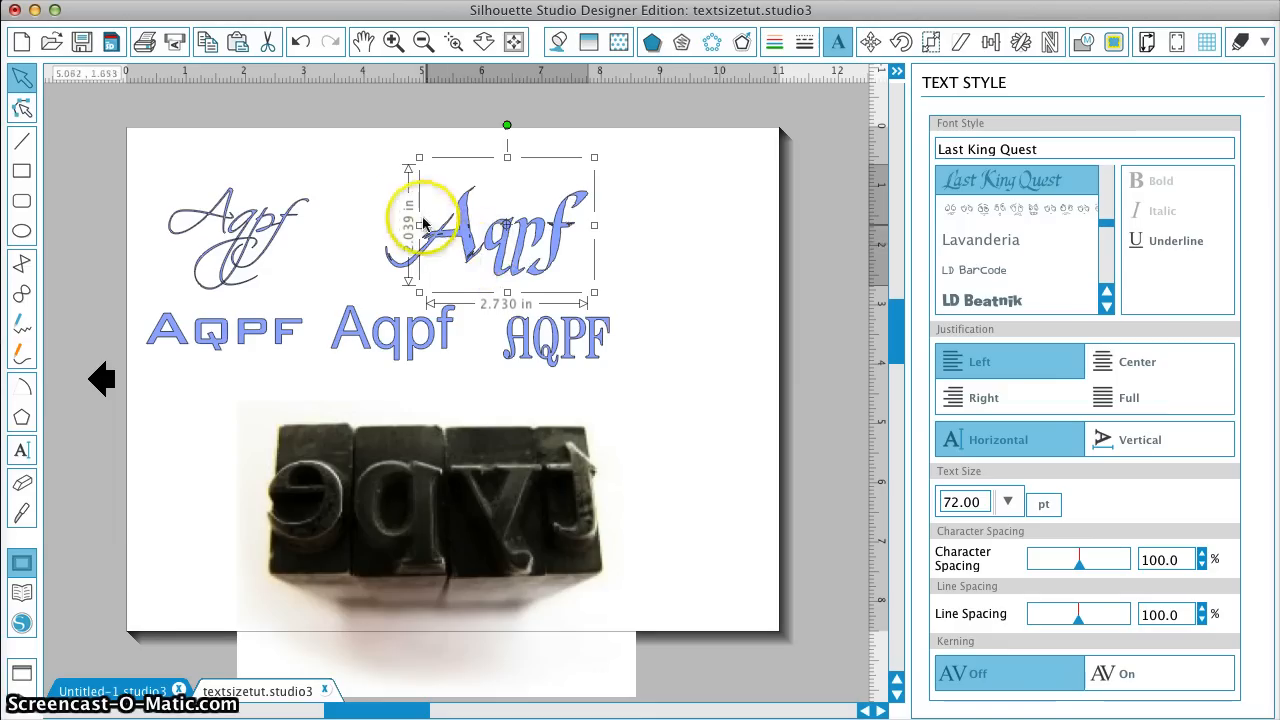
{"action": "mouse_move", "coordinate": [538, 293]}
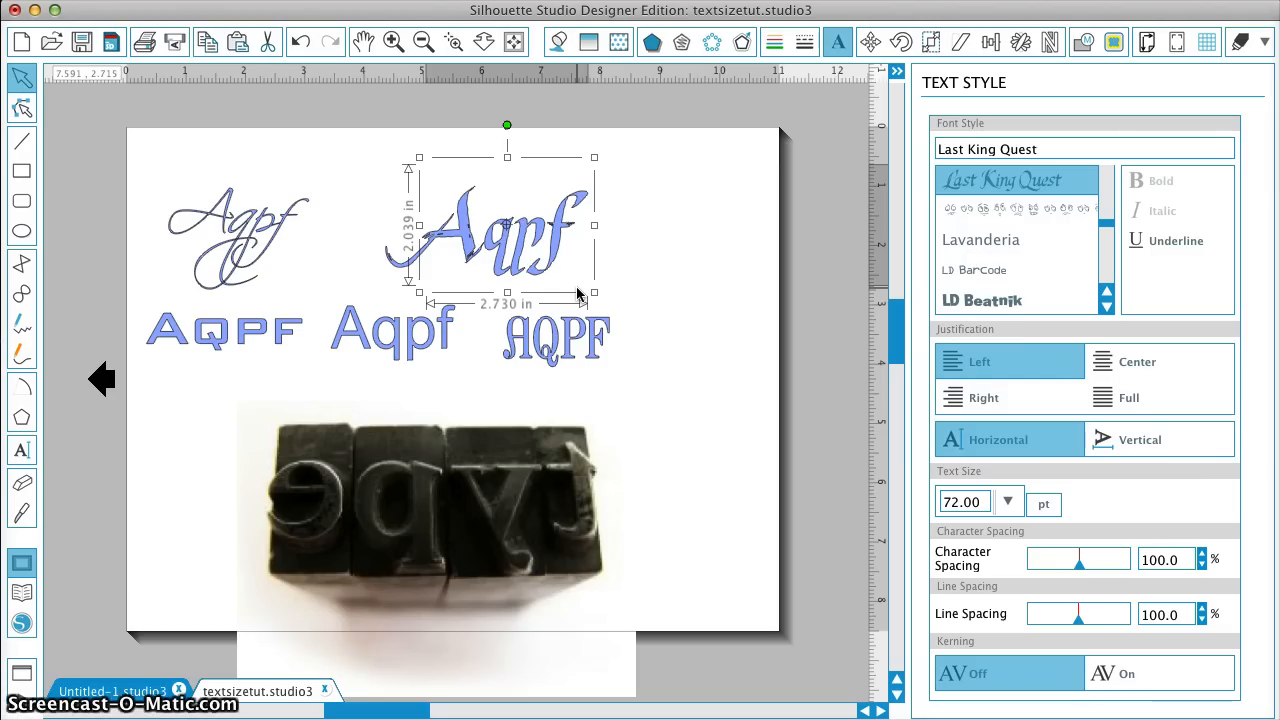
{"action": "mouse_move", "coordinate": [277, 448]}
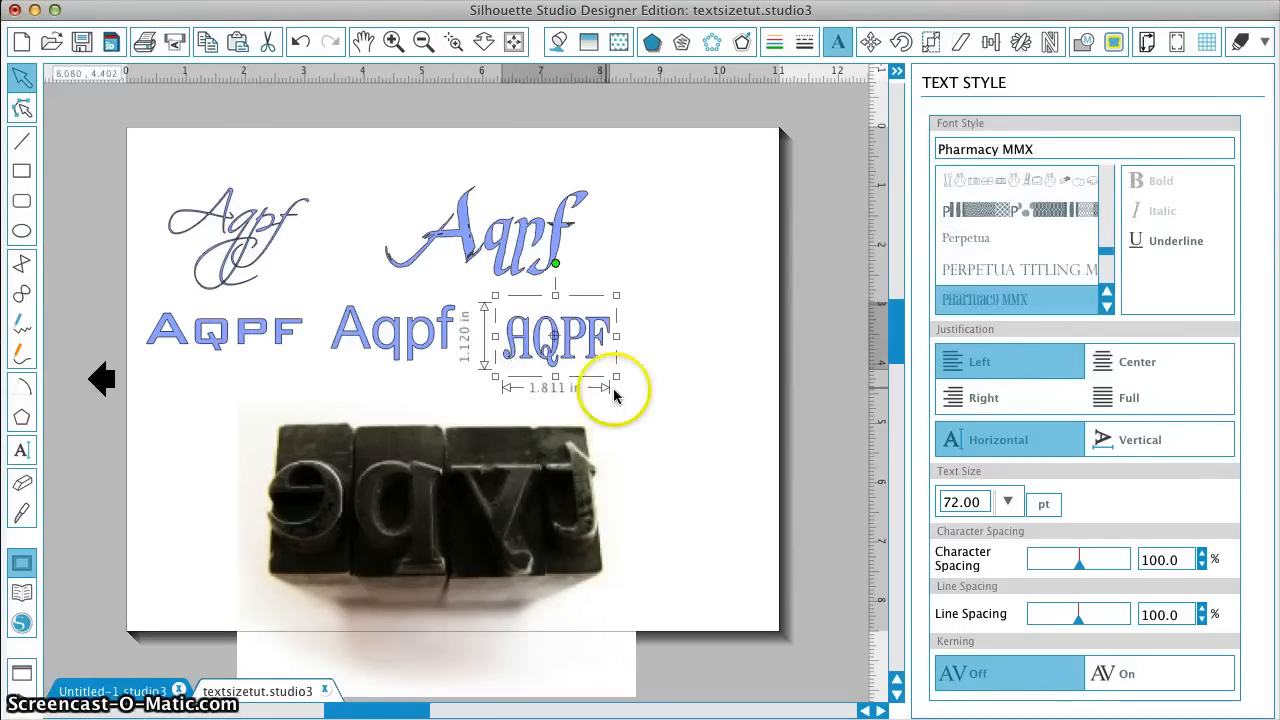
{"action": "left_click", "coordinate": [956, 179]}
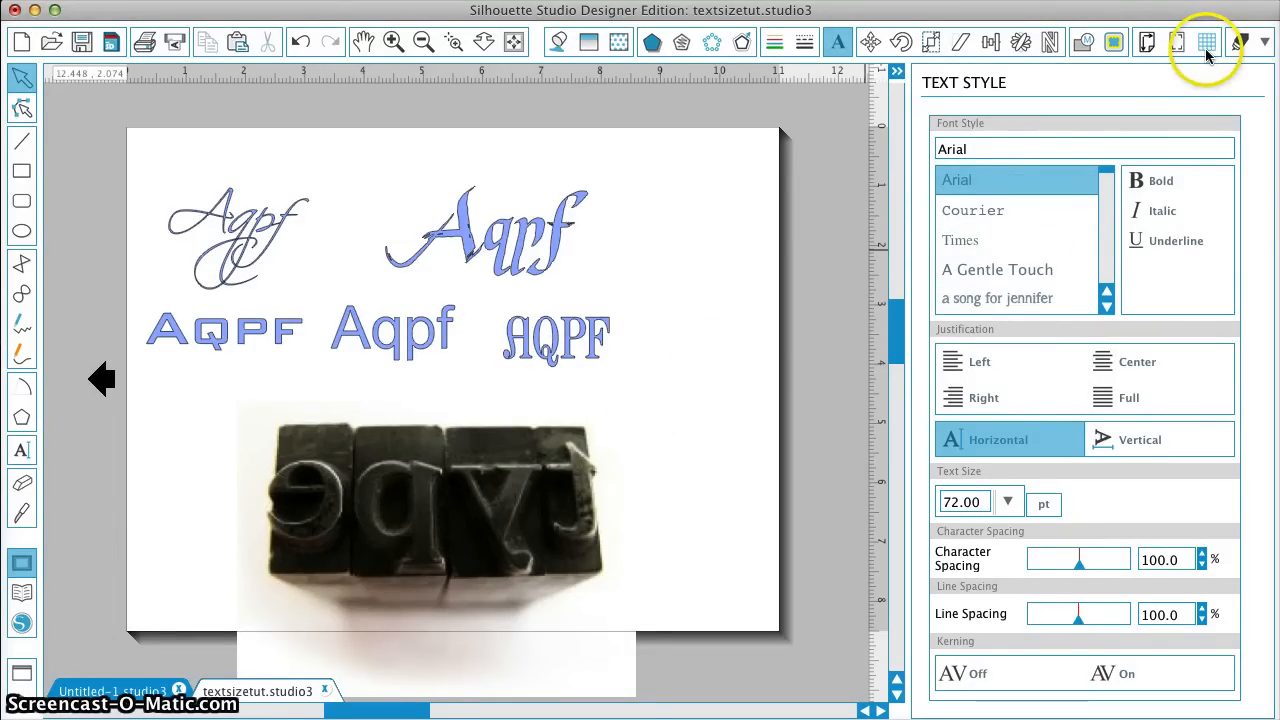
Show a page grid with 1.000 in spacing behind the sample words.
{"action": "left_click", "coordinate": [1207, 42]}
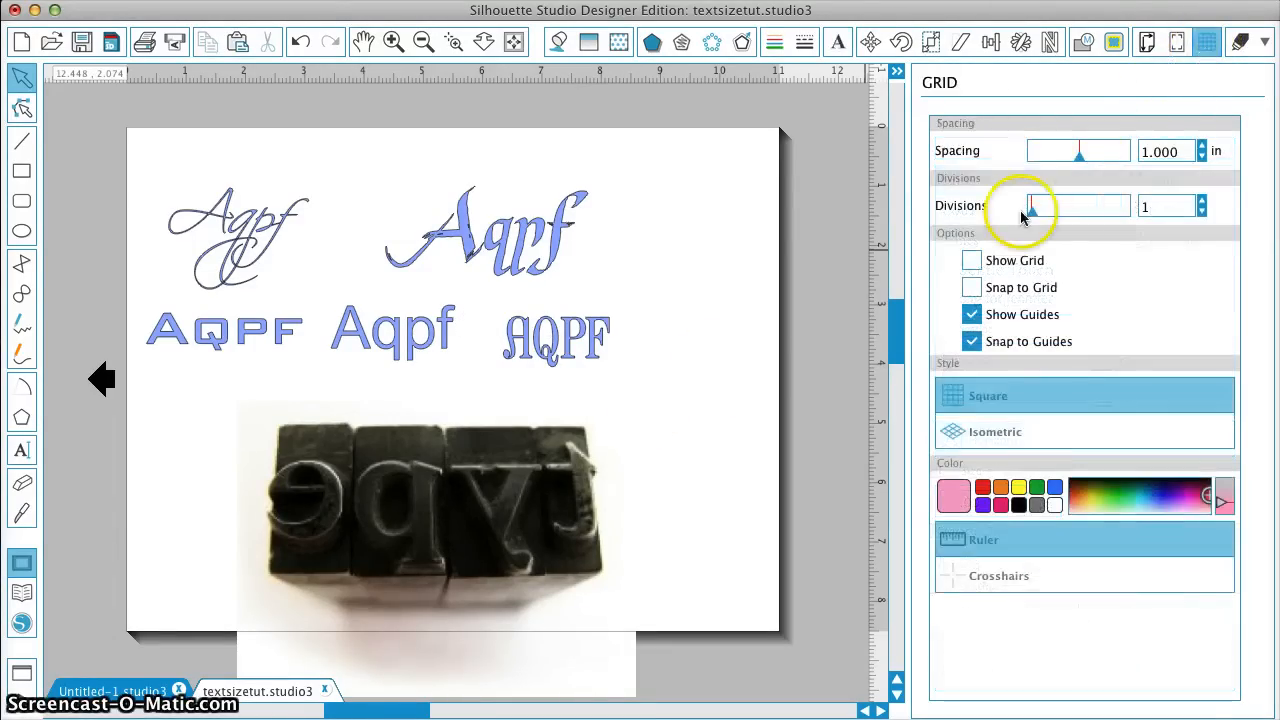
{"action": "left_click", "coordinate": [971, 260]}
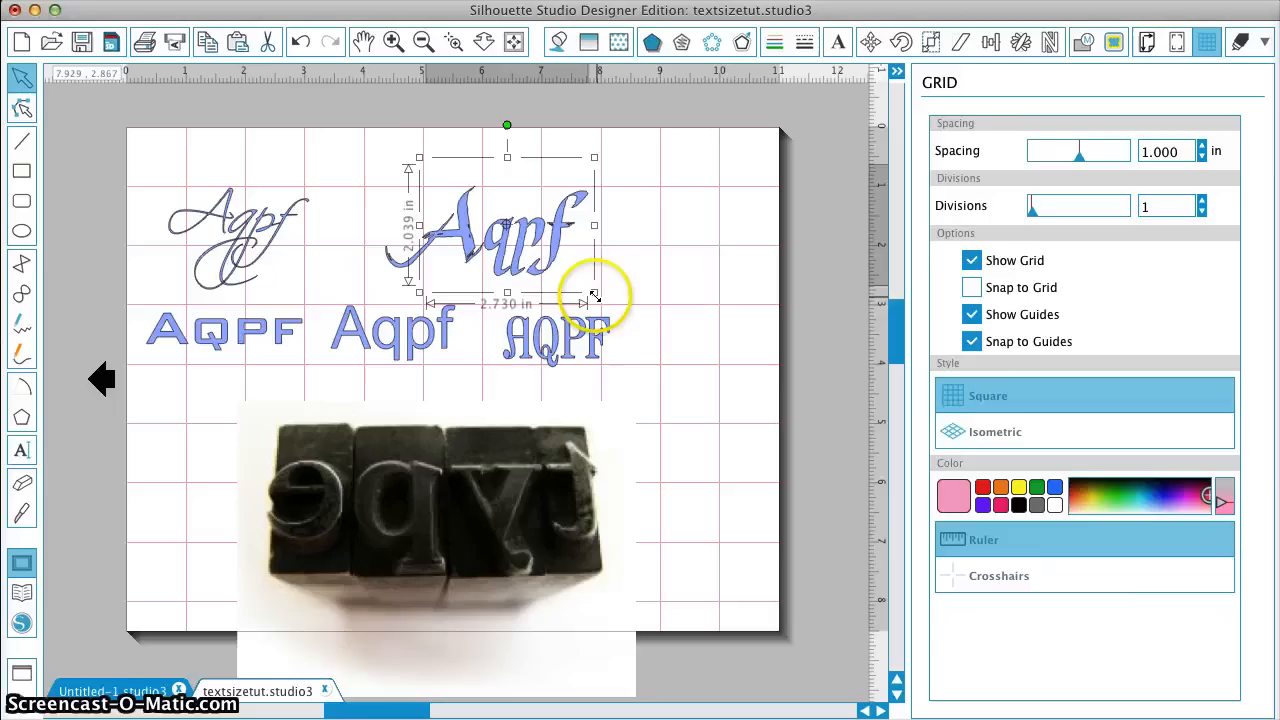
Scale the Last King Quest Aqpf up to about 2.68 in tall, 94.70 pt.
{"action": "left_click_drag", "start_coordinate": [595, 297], "coordinate": [645, 352]}
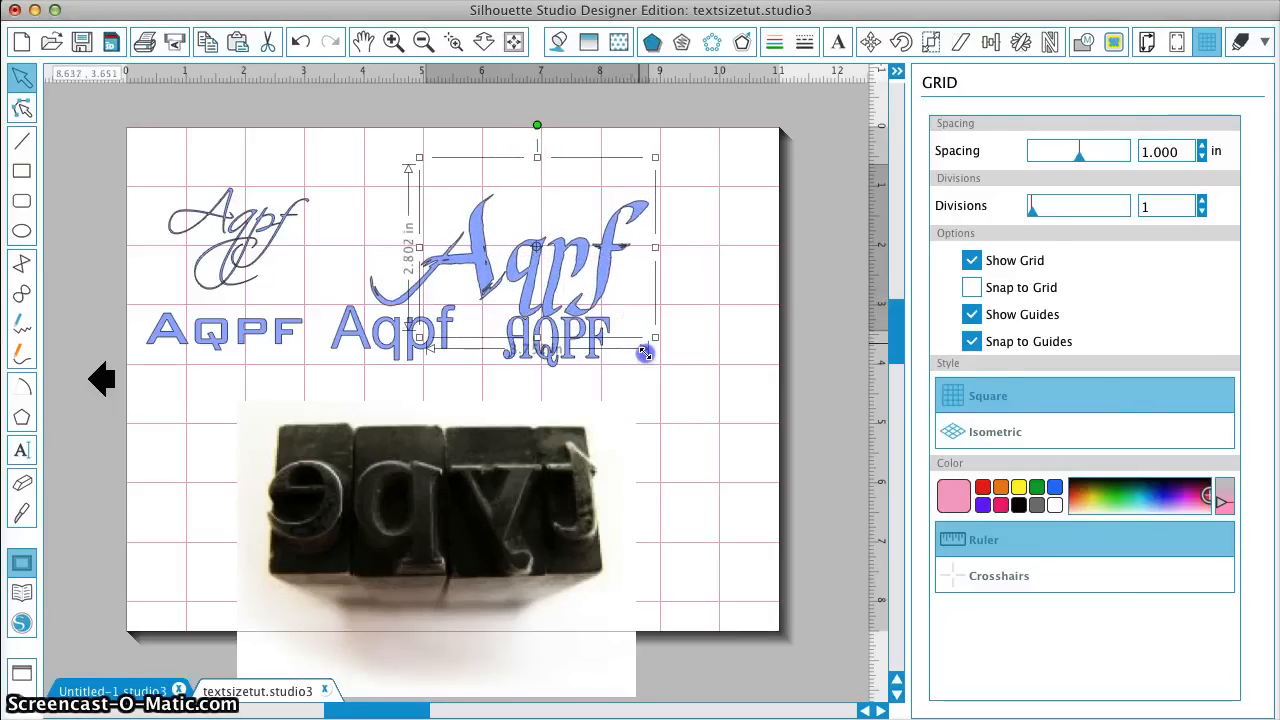
{"action": "left_click_drag", "start_coordinate": [647, 350], "coordinate": [645, 330]}
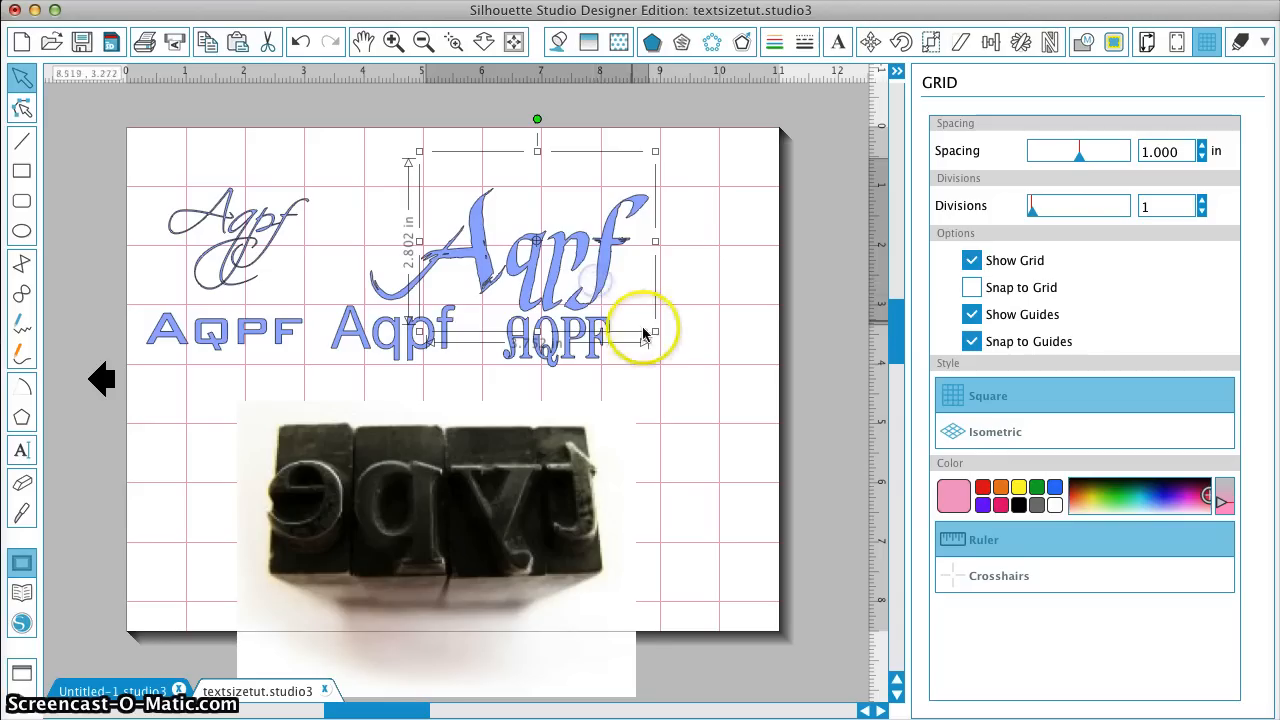
{"action": "left_click_drag", "start_coordinate": [655, 330], "coordinate": [645, 322]}
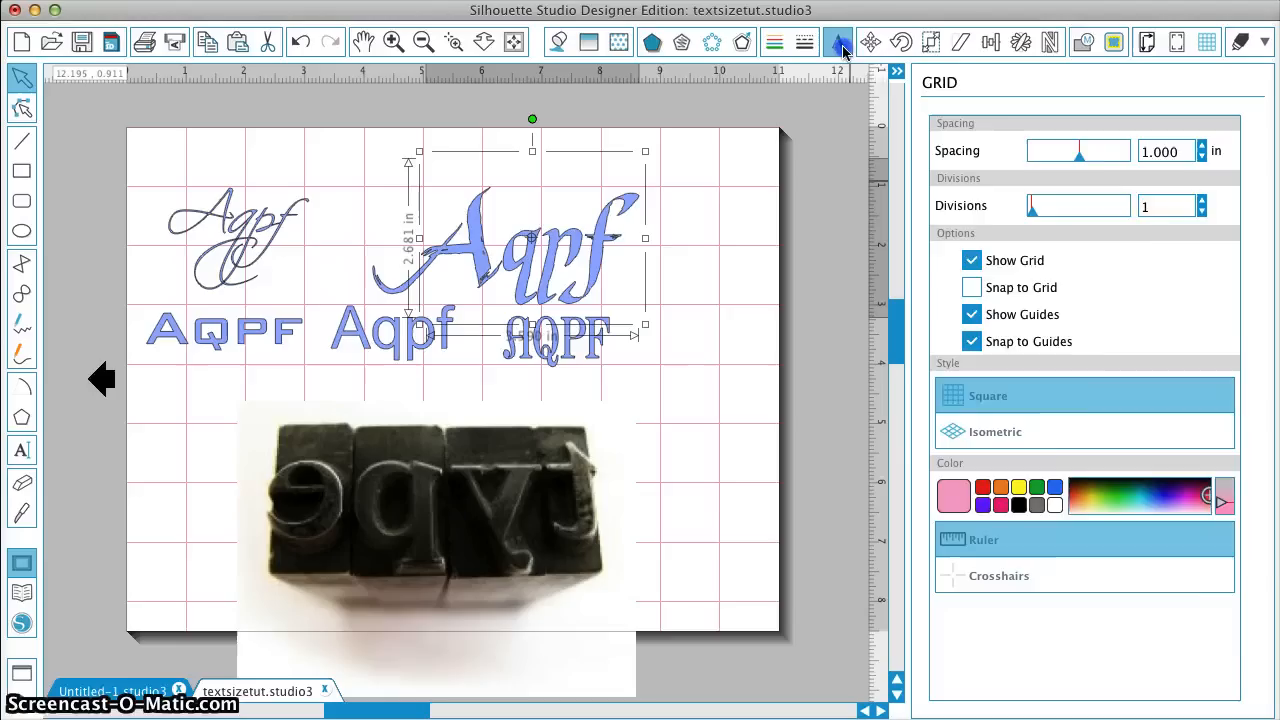
{"action": "left_click", "coordinate": [837, 41]}
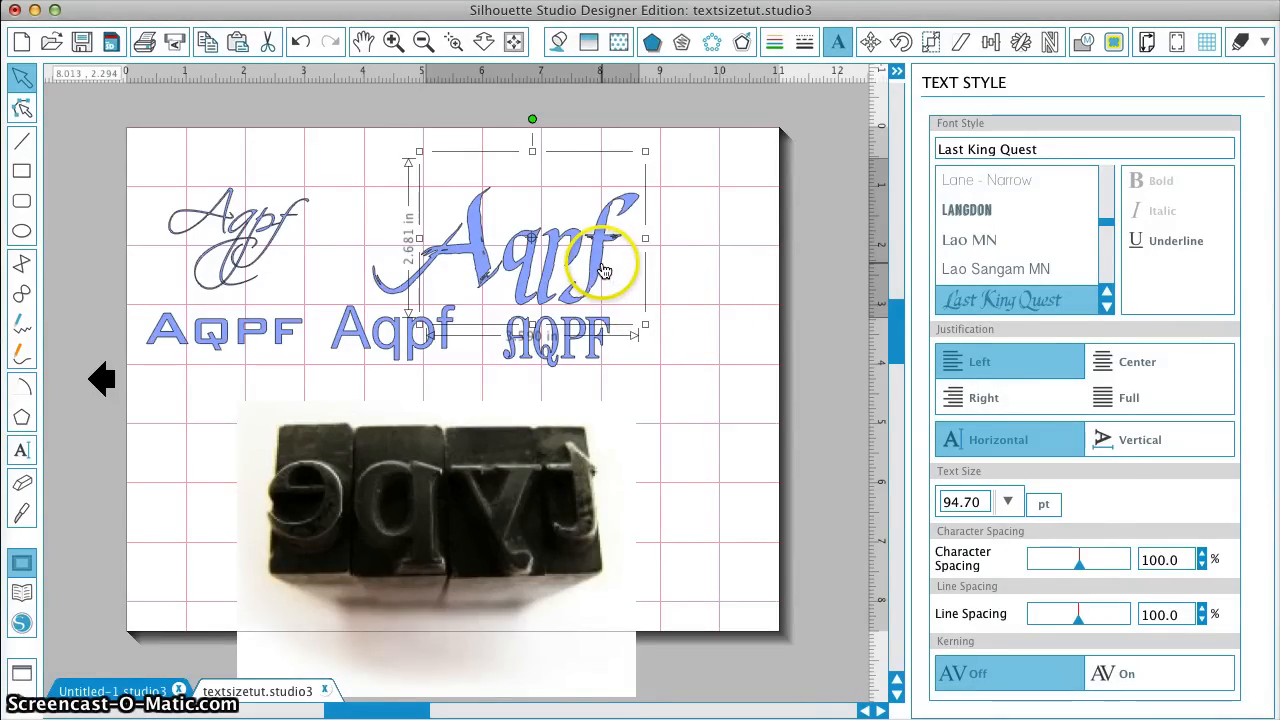
Convert the enlarged Aqpf text to editable paths via Convert to Path.
{"action": "right_click", "coordinate": [600, 270]}
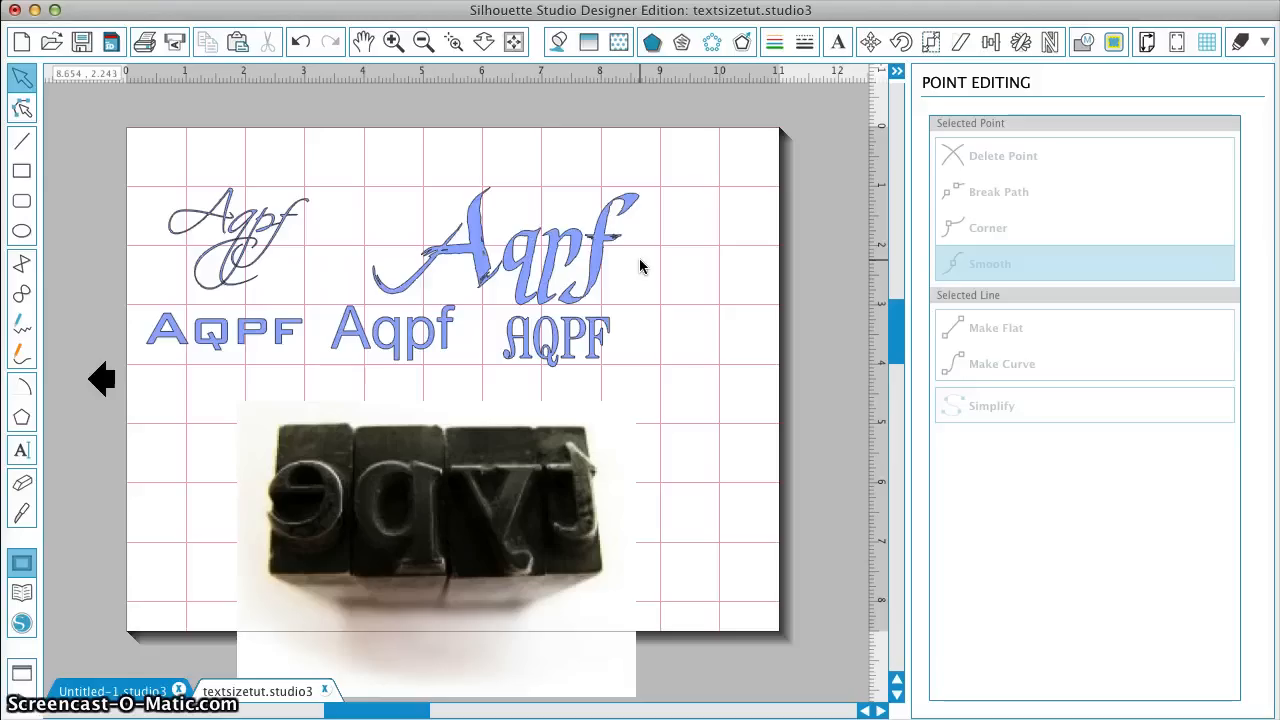
{"action": "left_click", "coordinate": [517, 272]}
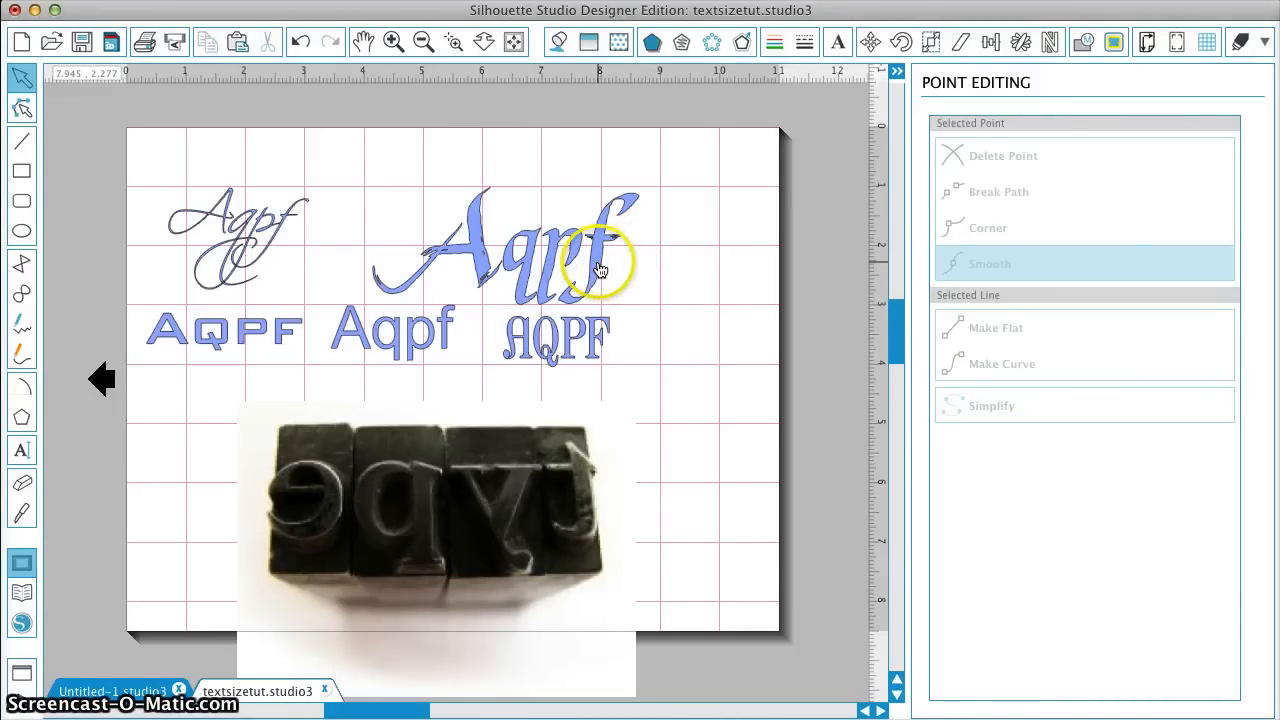
{"action": "left_click", "coordinate": [598, 260]}
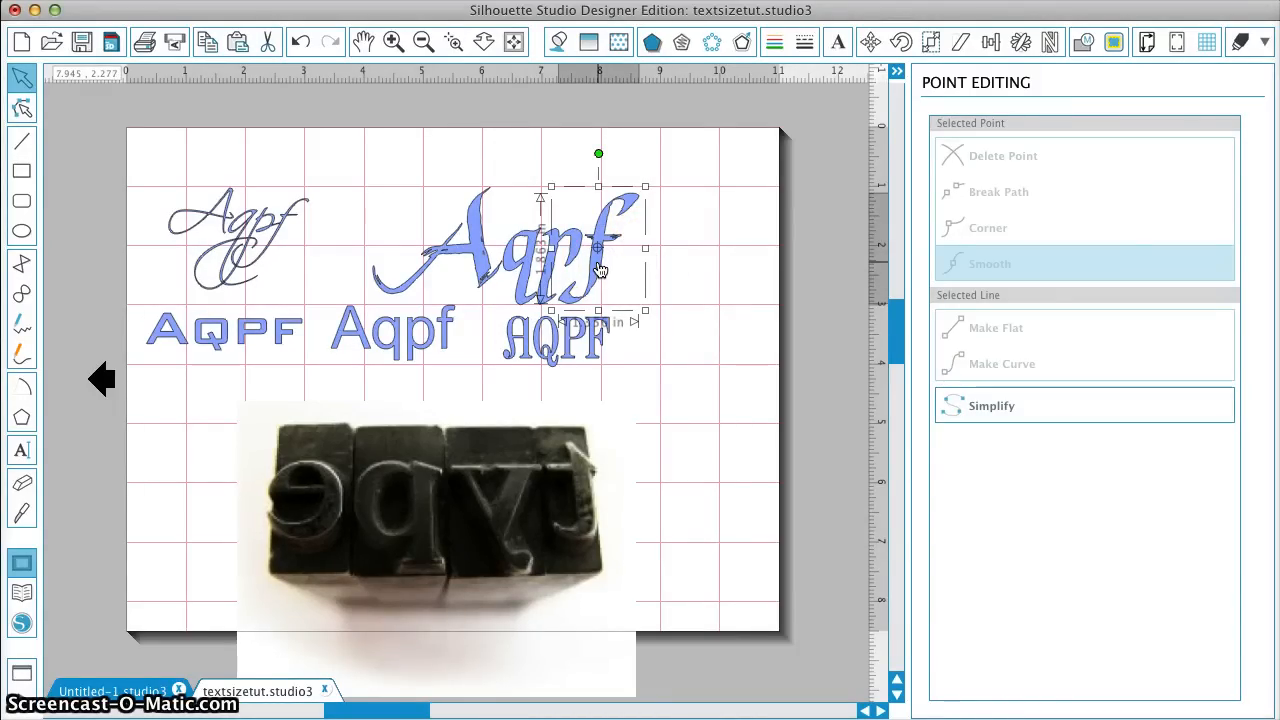
{"action": "mouse_move", "coordinate": [700, 280]}
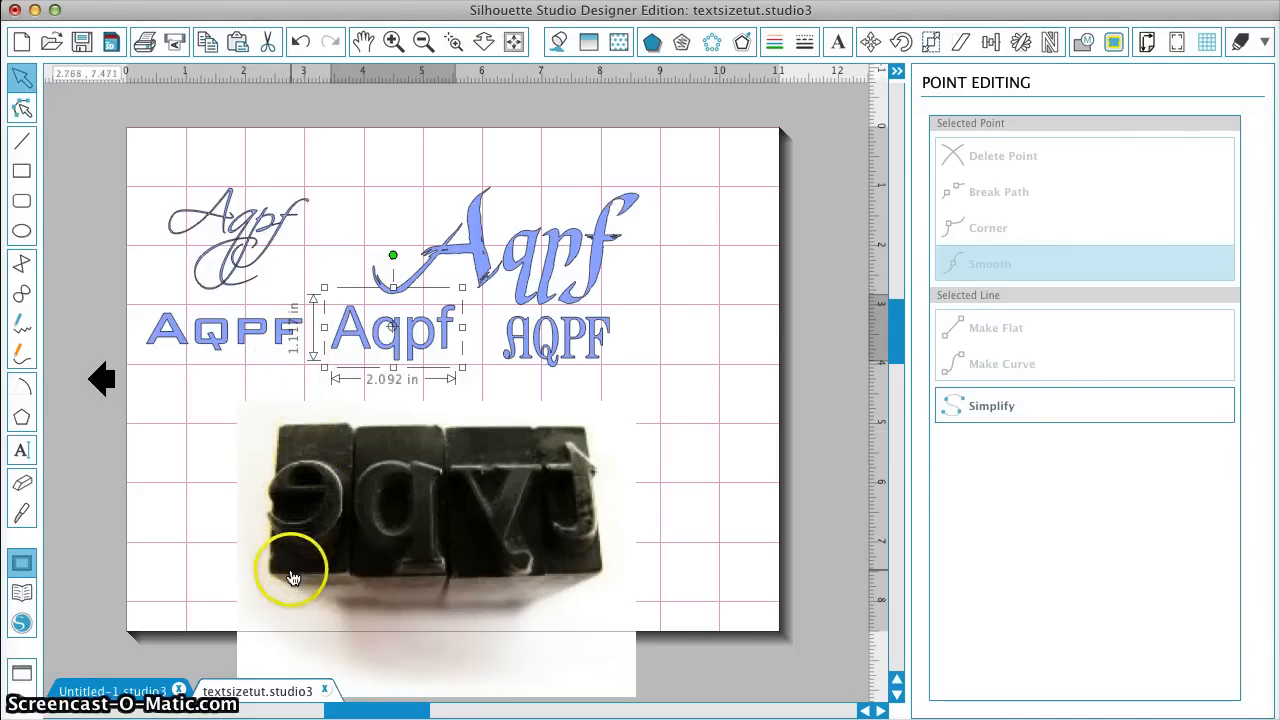
{"action": "mouse_move", "coordinate": [608, 427]}
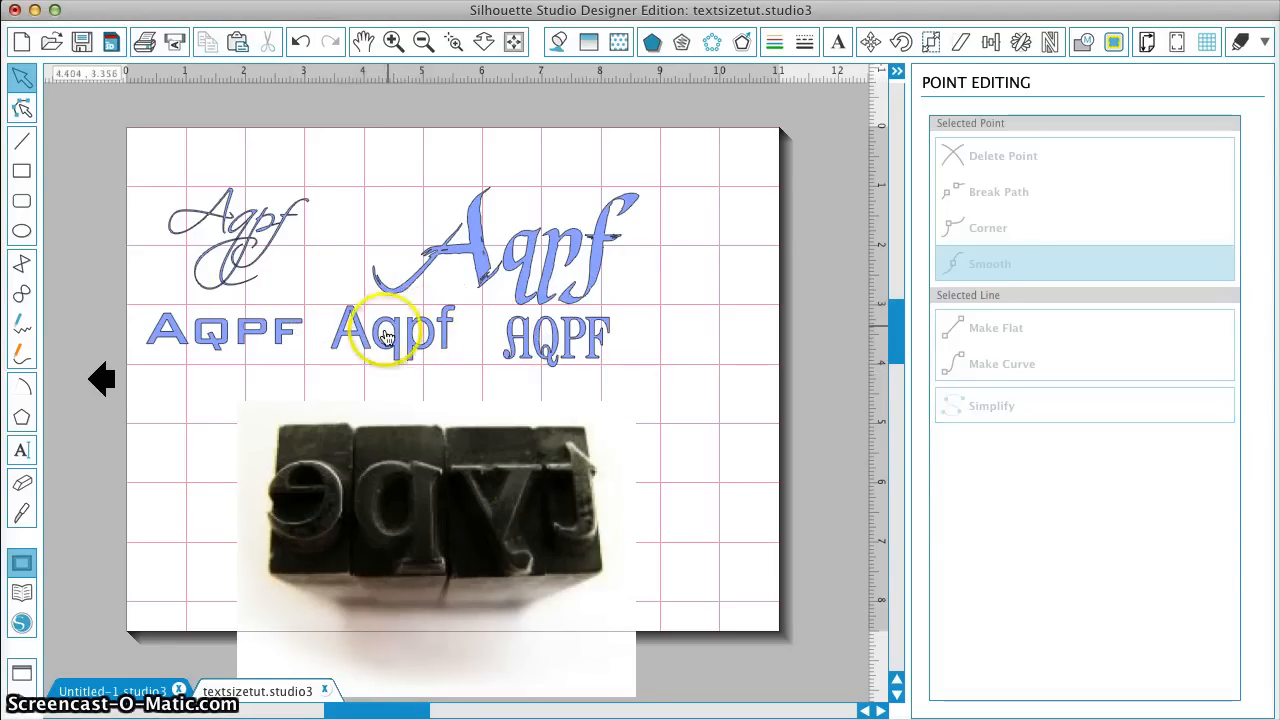
{"action": "left_click", "coordinate": [390, 330]}
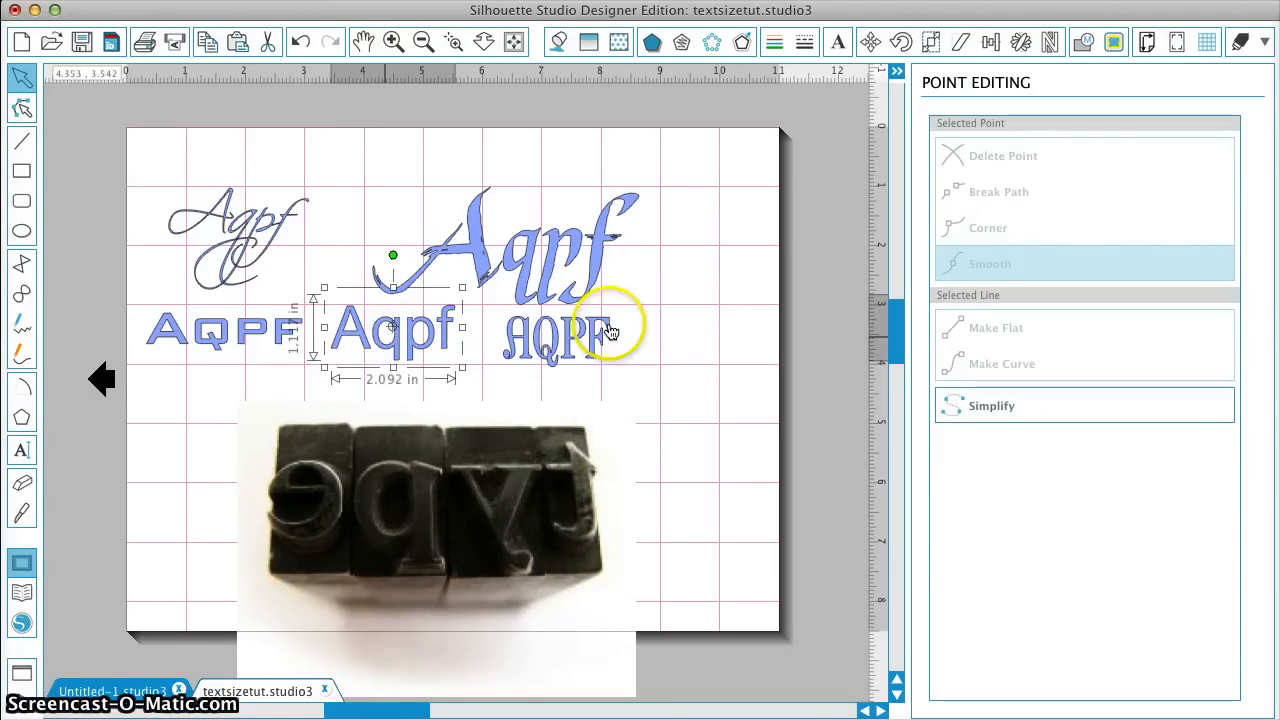